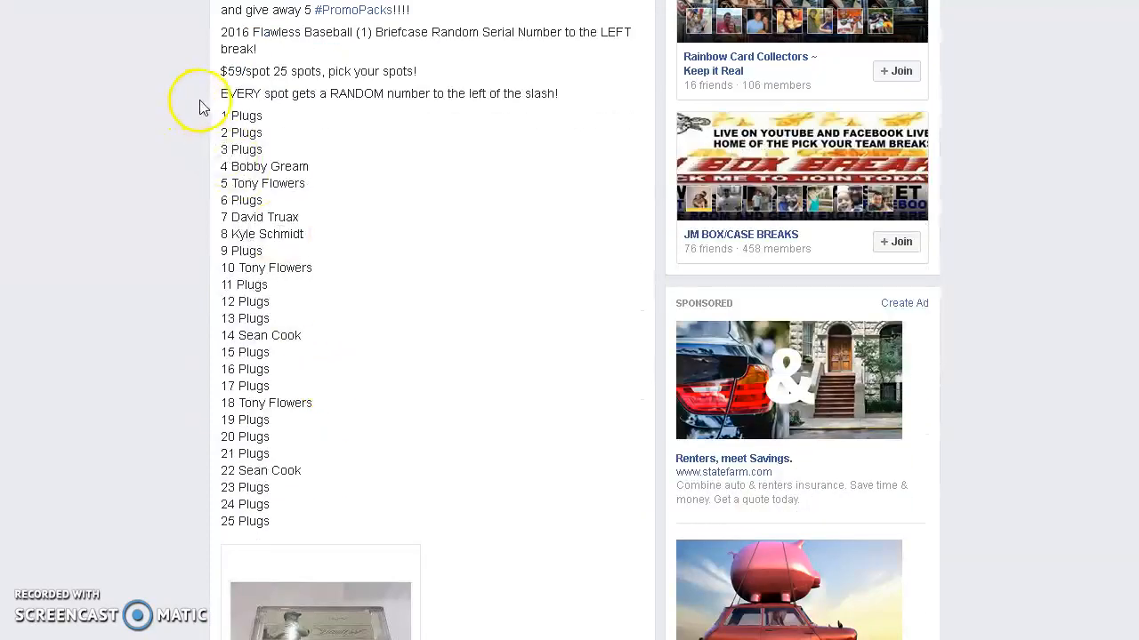
- Select and copy the numbered list of 25 spots from the Flawless Baseball post
drag(200, 105, 286, 436)
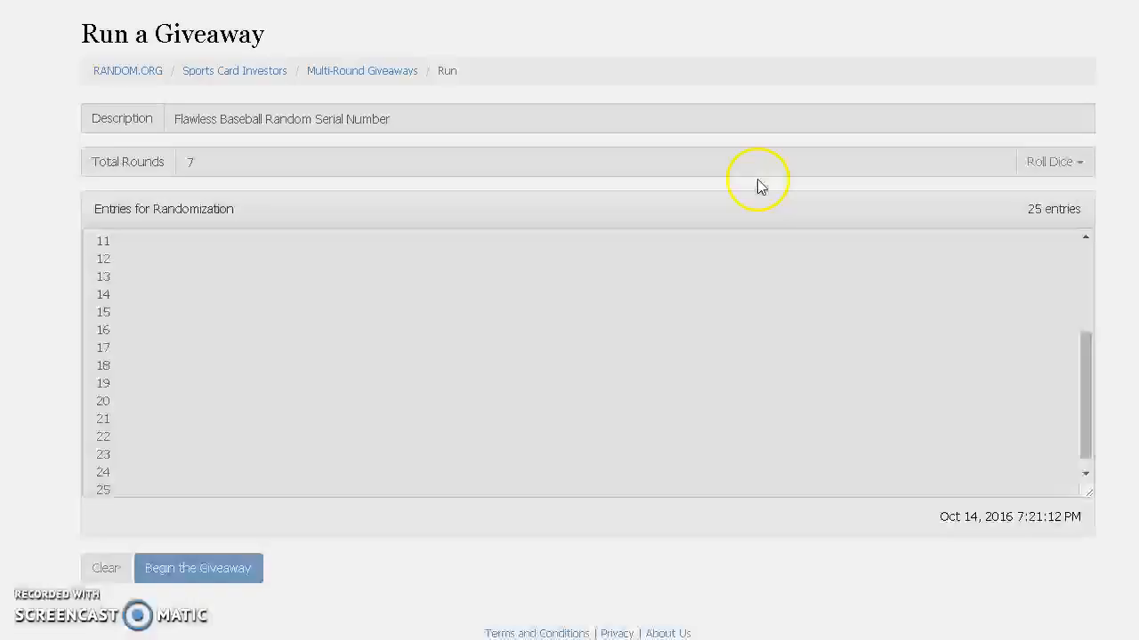
- Begin the 25-entry serial number giveaway and advance it through its randomization rounds
click(199, 568)
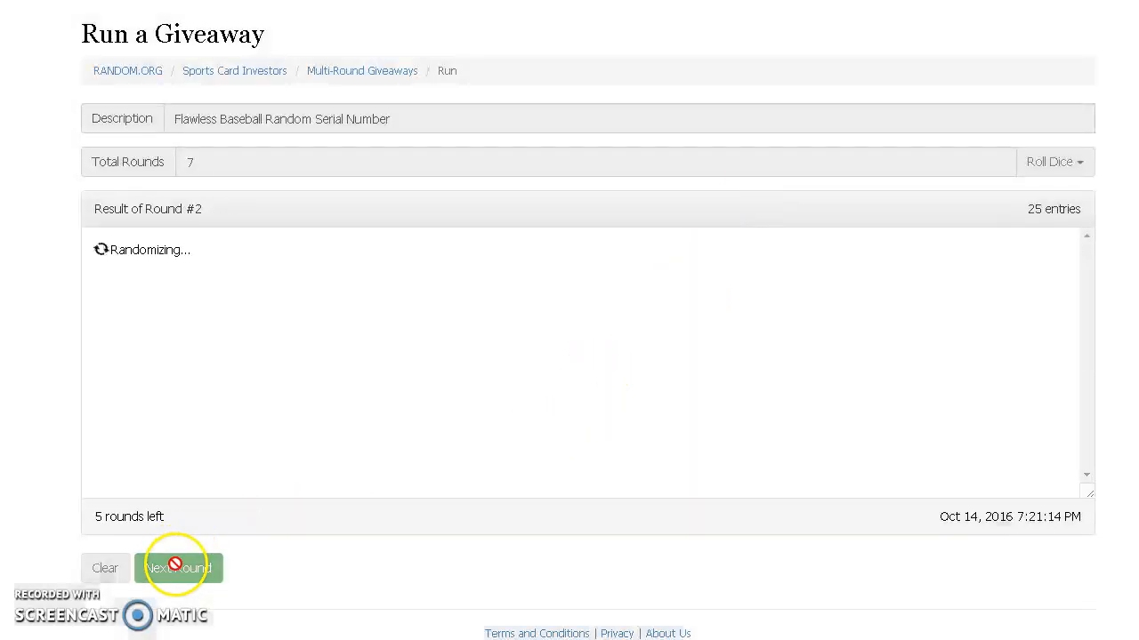
click(178, 570)
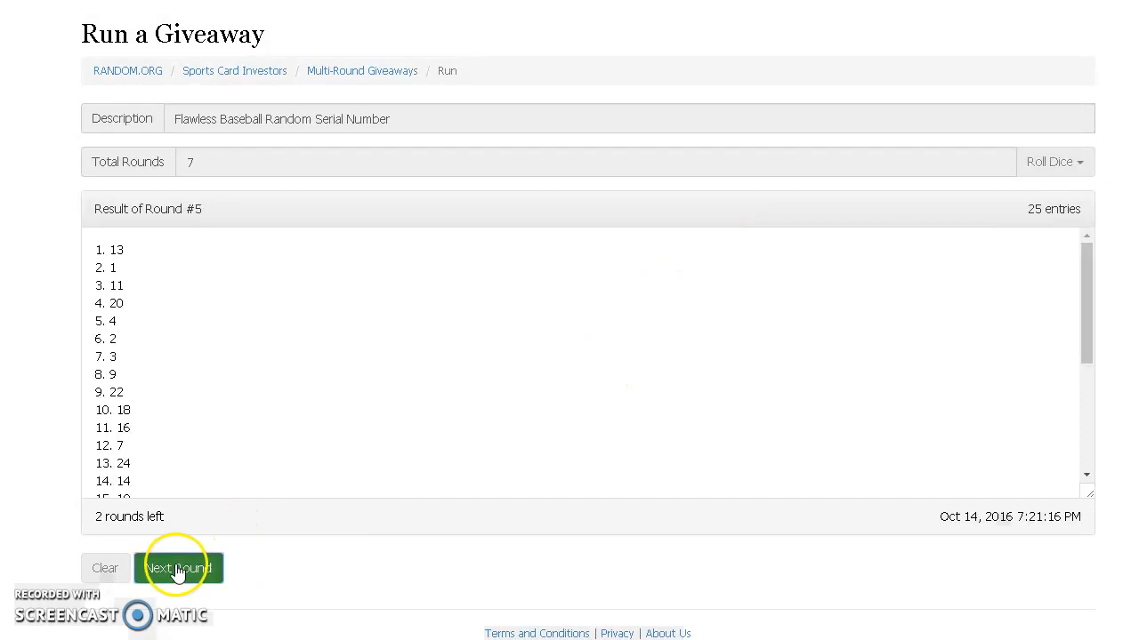
click(178, 567)
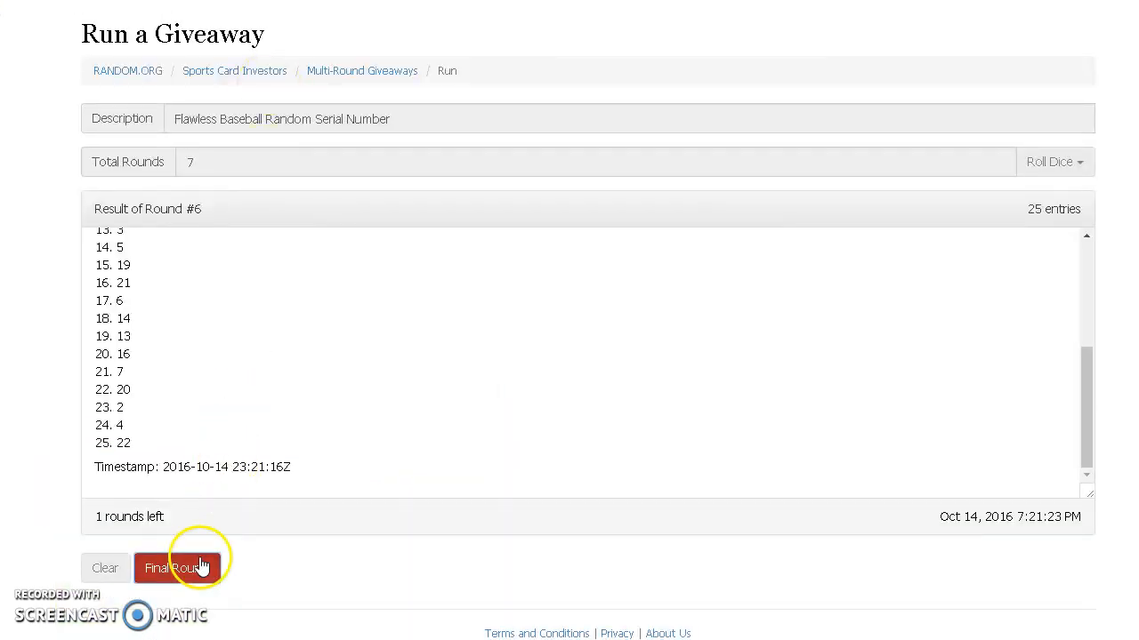
click(175, 568)
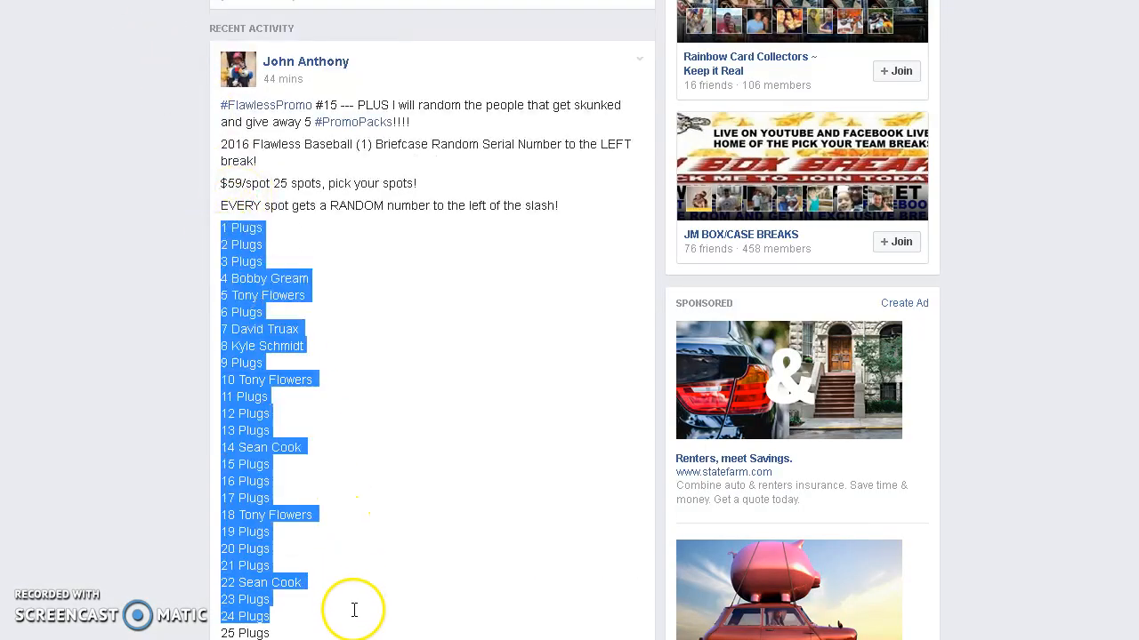
mouse_move(277, 516)
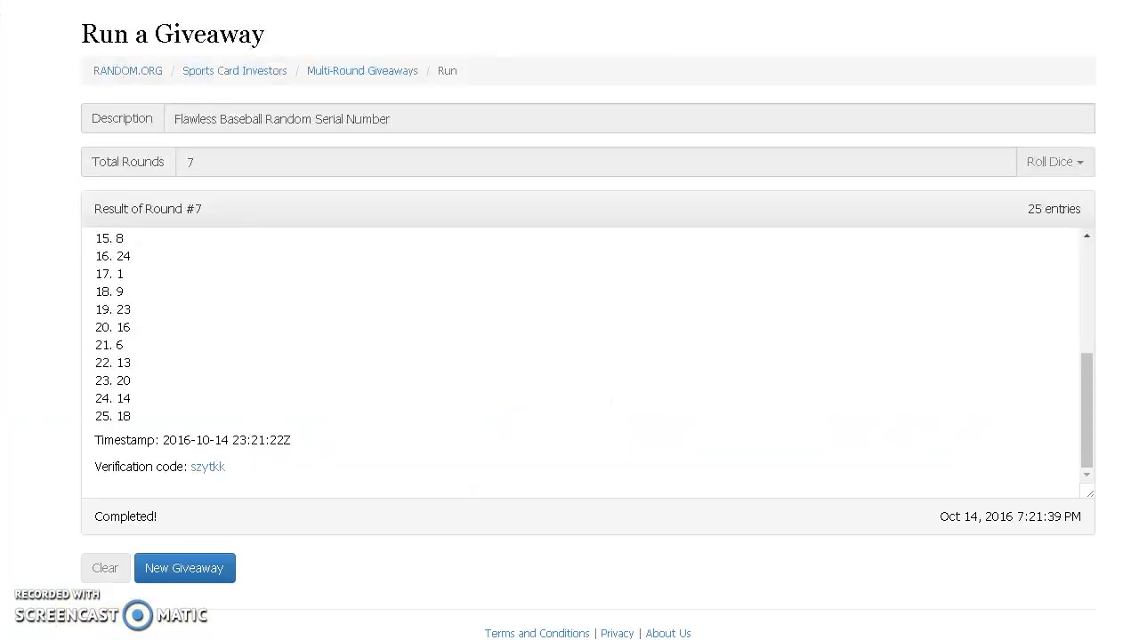
- Start a fresh giveaway to replace the finished serial-number one
click(185, 568)
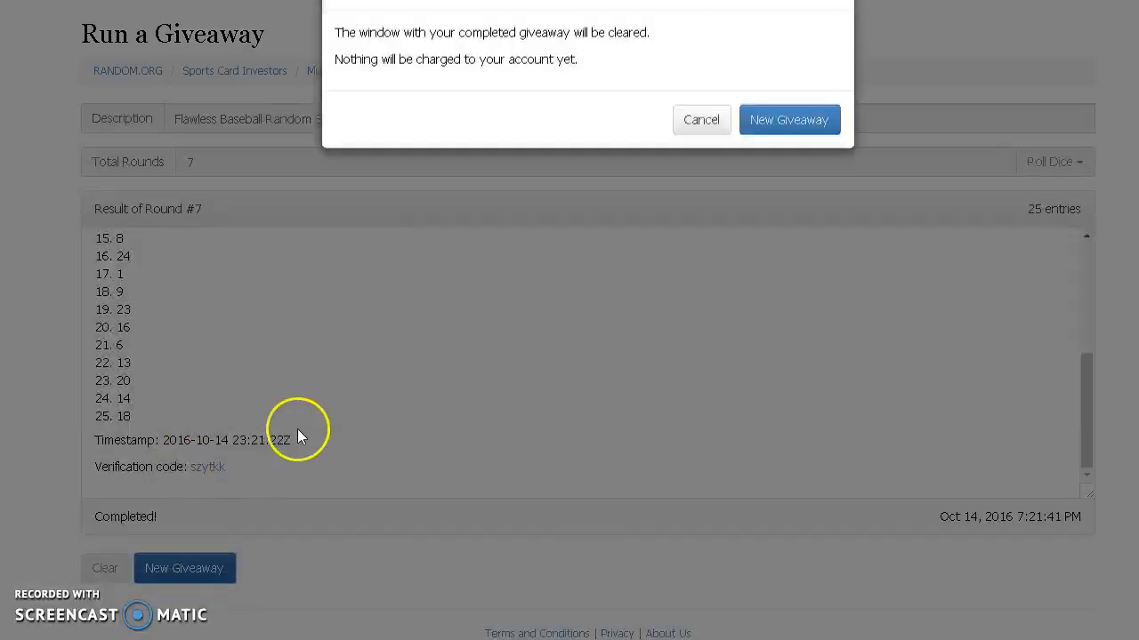
- Confirm the new giveaway, describe it as 'flawless bas' and add the copied 25 names as entries
click(788, 119)
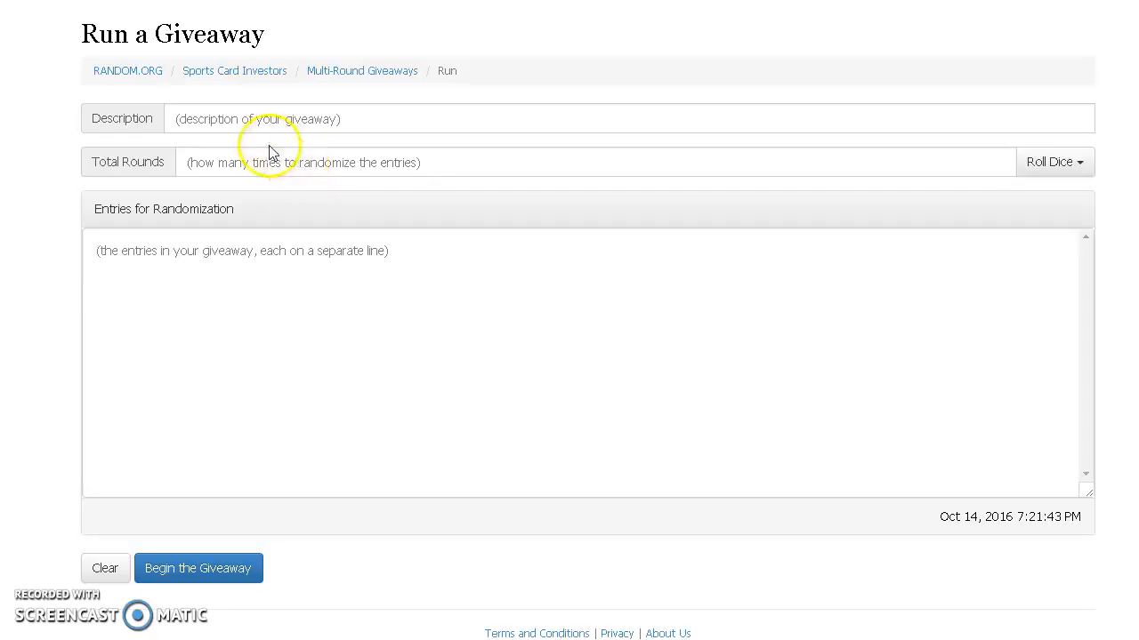
text(flawless basebamm random serial names)
text(7)
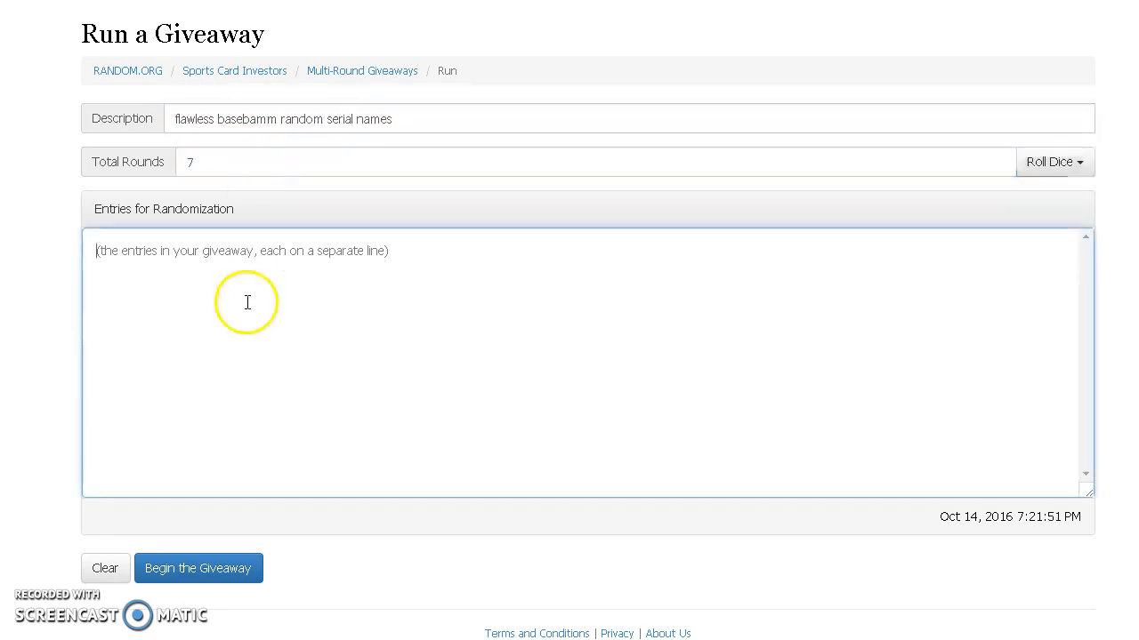
click(198, 569)
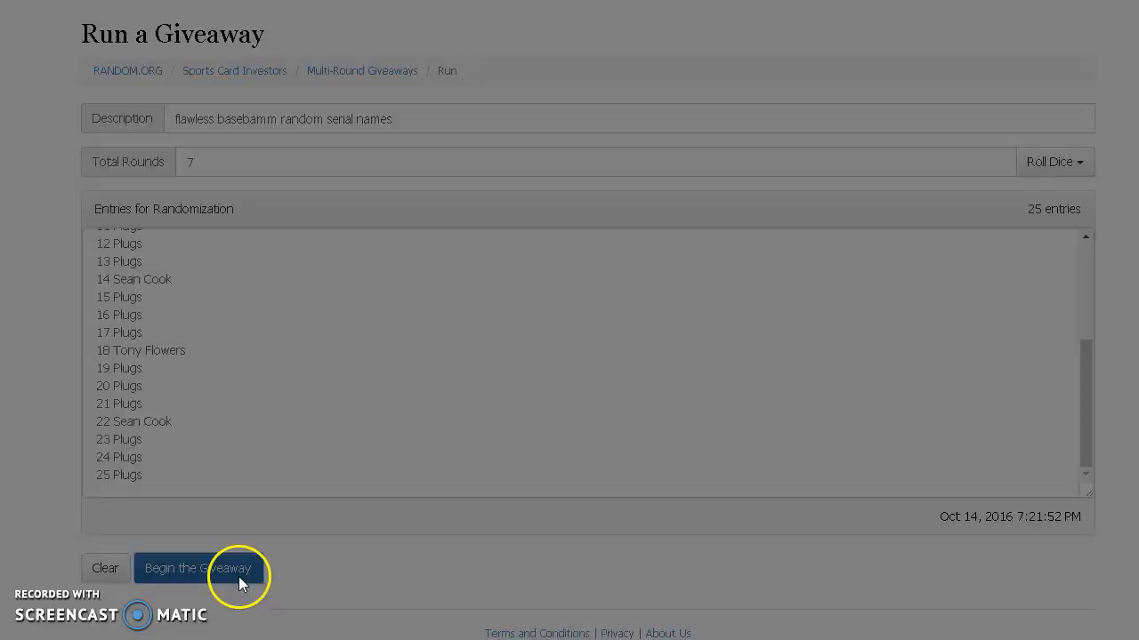
- Begin the named-spot giveaway and run its randomization rounds
click(197, 569)
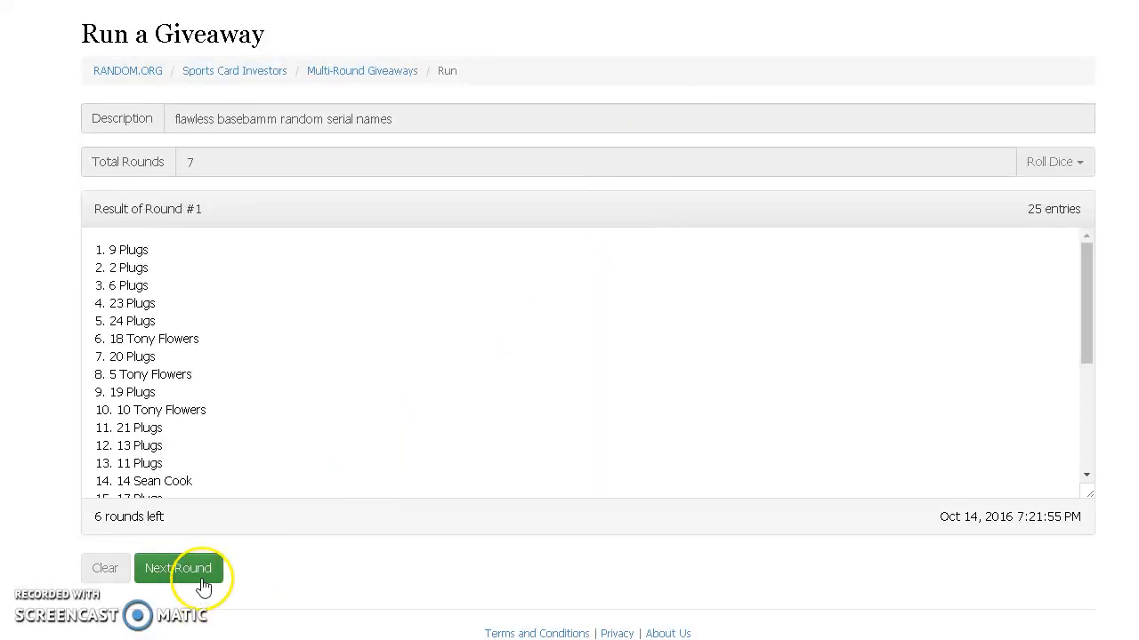
click(178, 570)
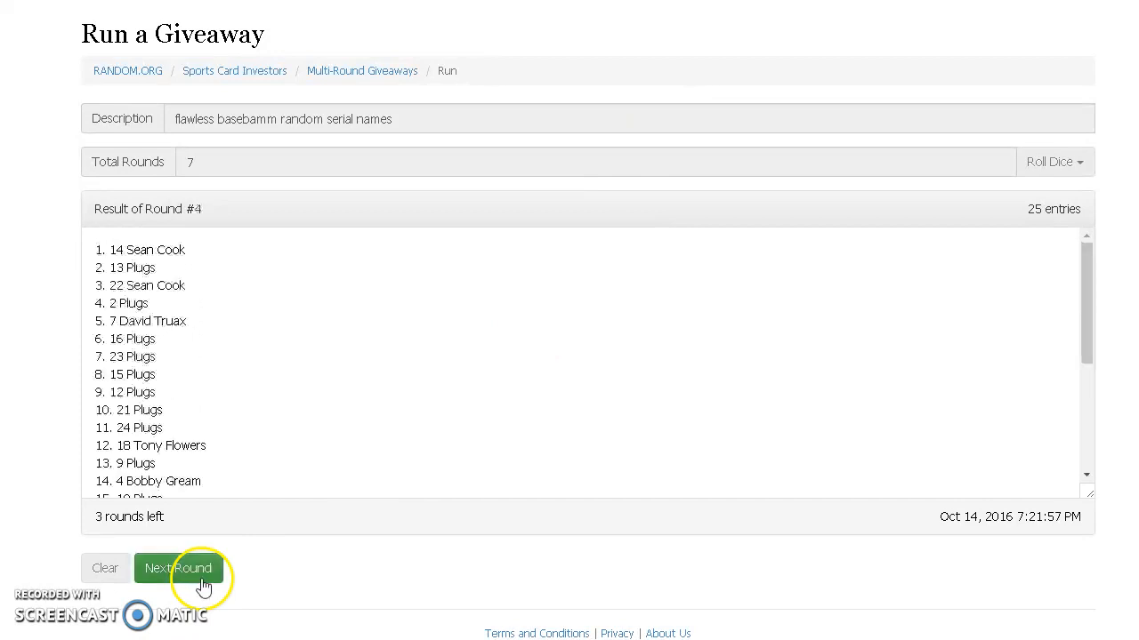
click(178, 567)
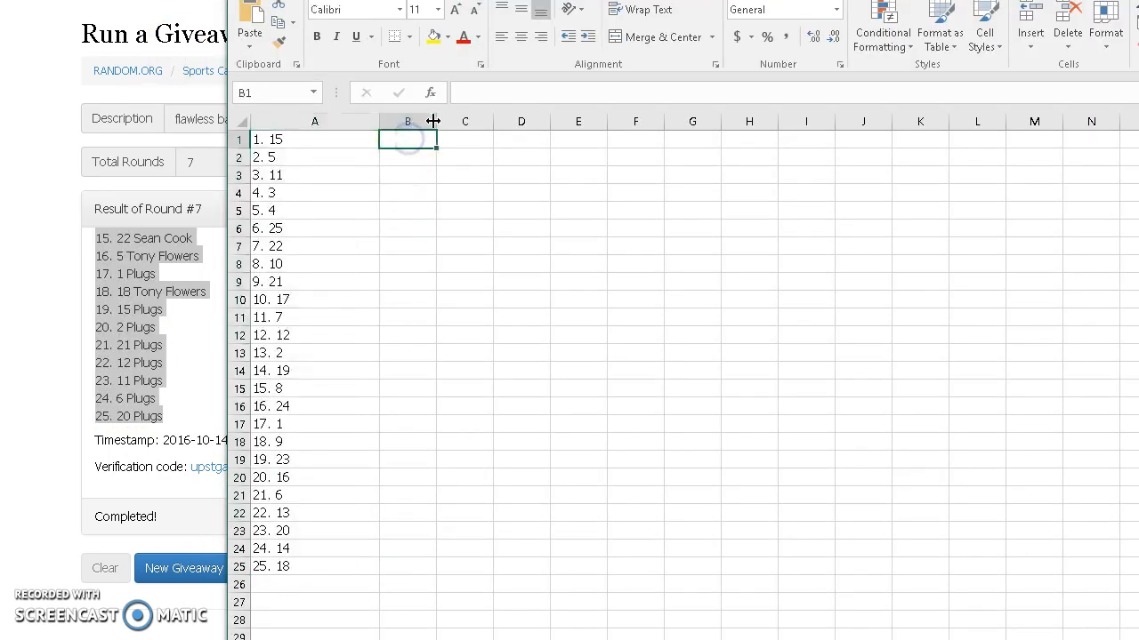
- Paste the randomized name list into column B with source formatting beside the serial numbers
right_click(408, 138)
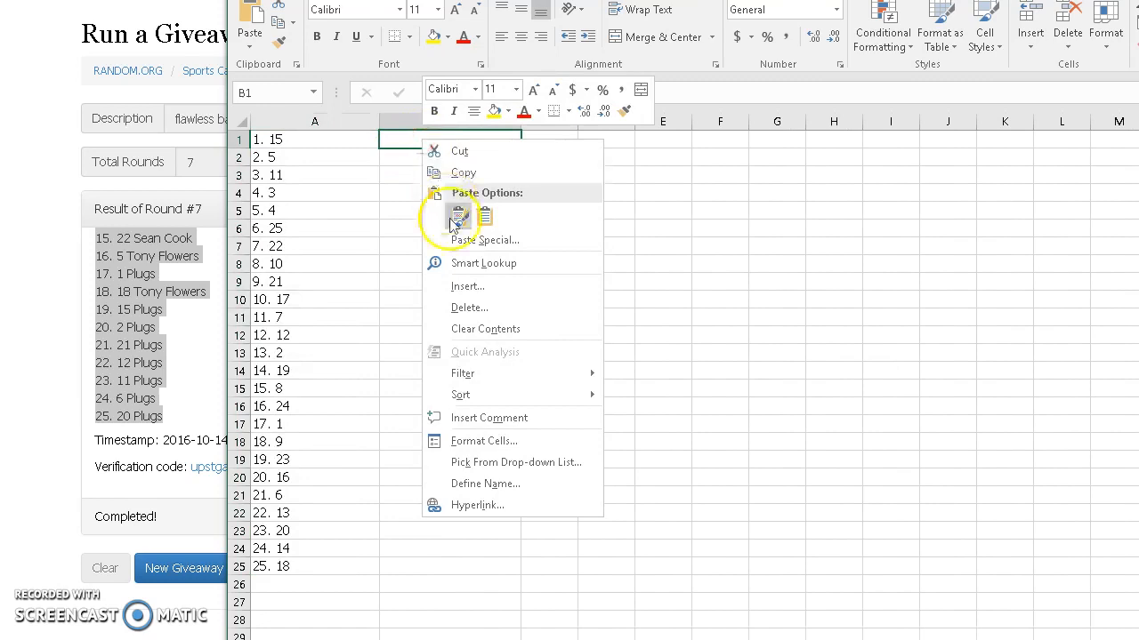
click(459, 217)
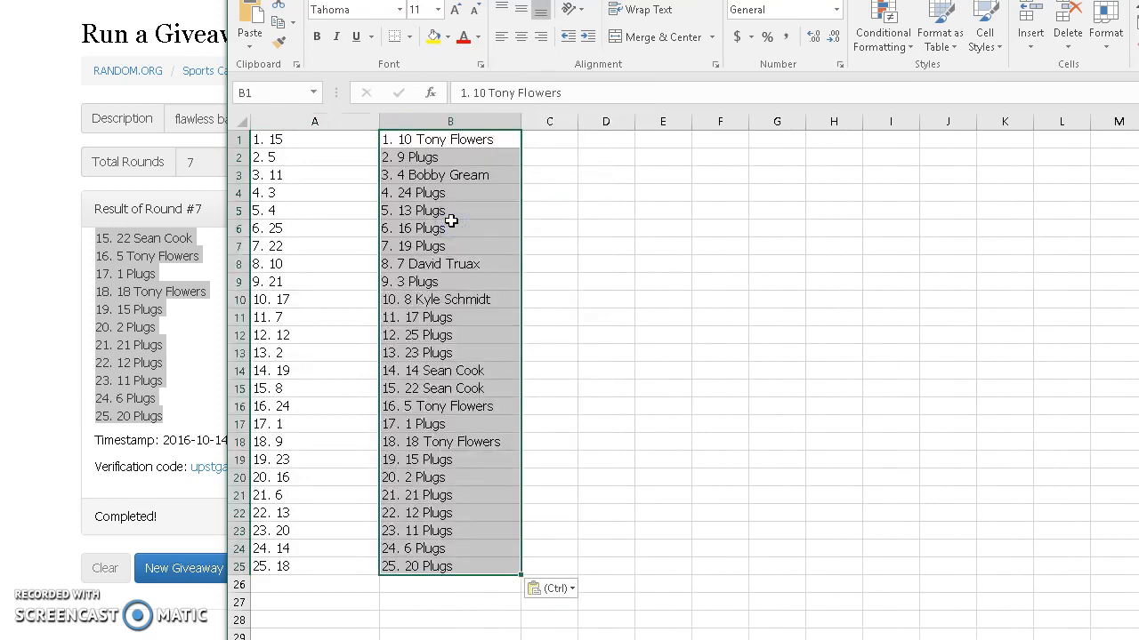
click(662, 424)
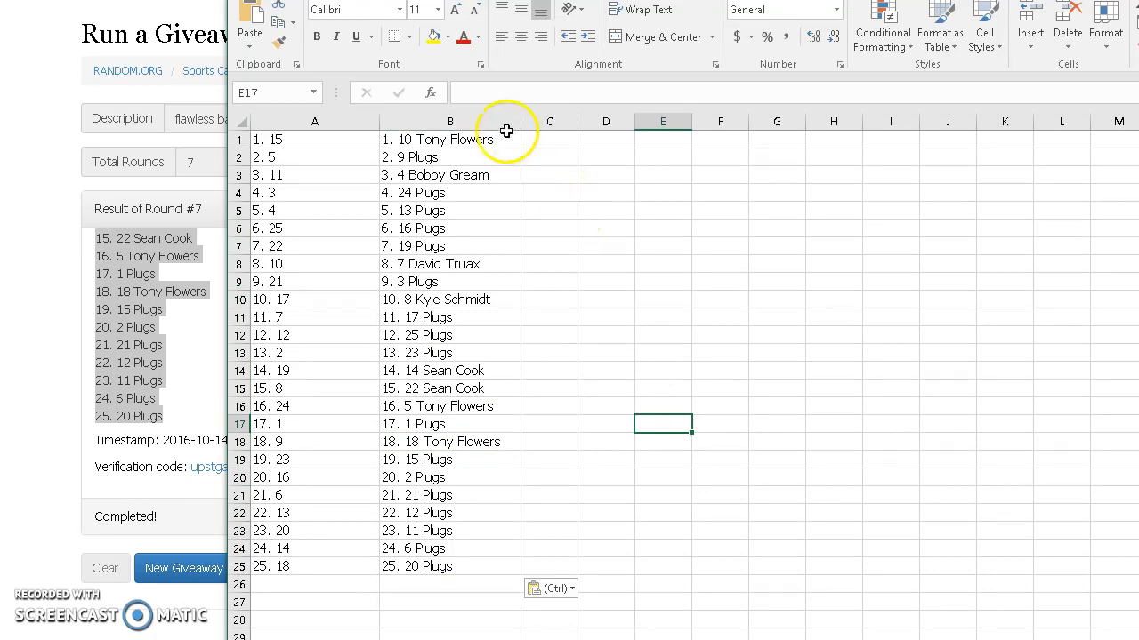
mouse_move(501, 172)
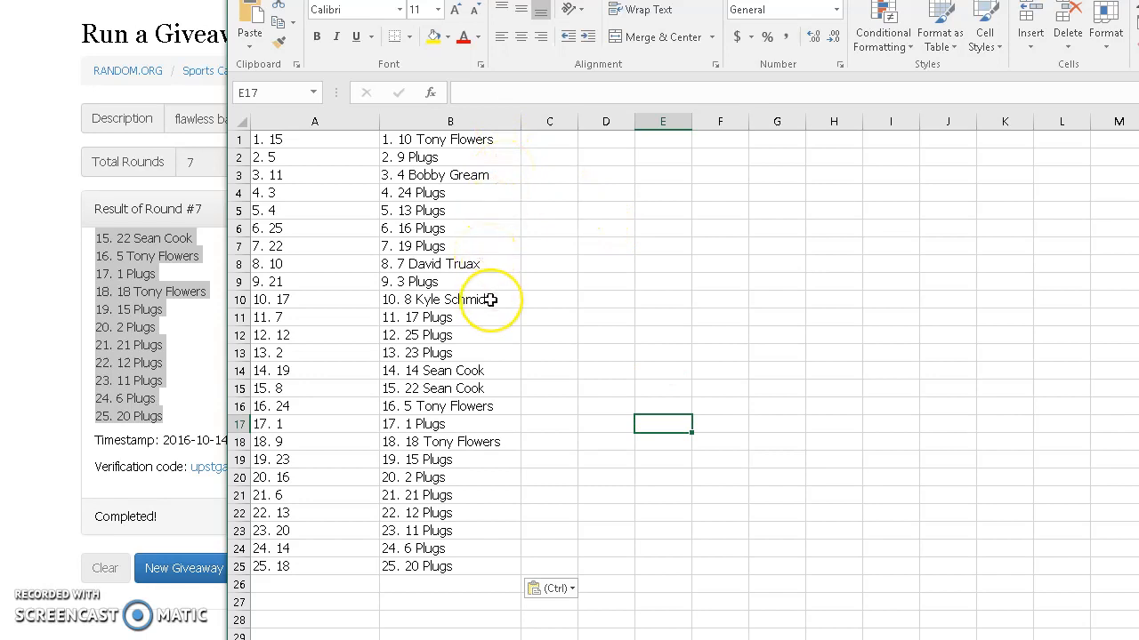
mouse_move(498, 390)
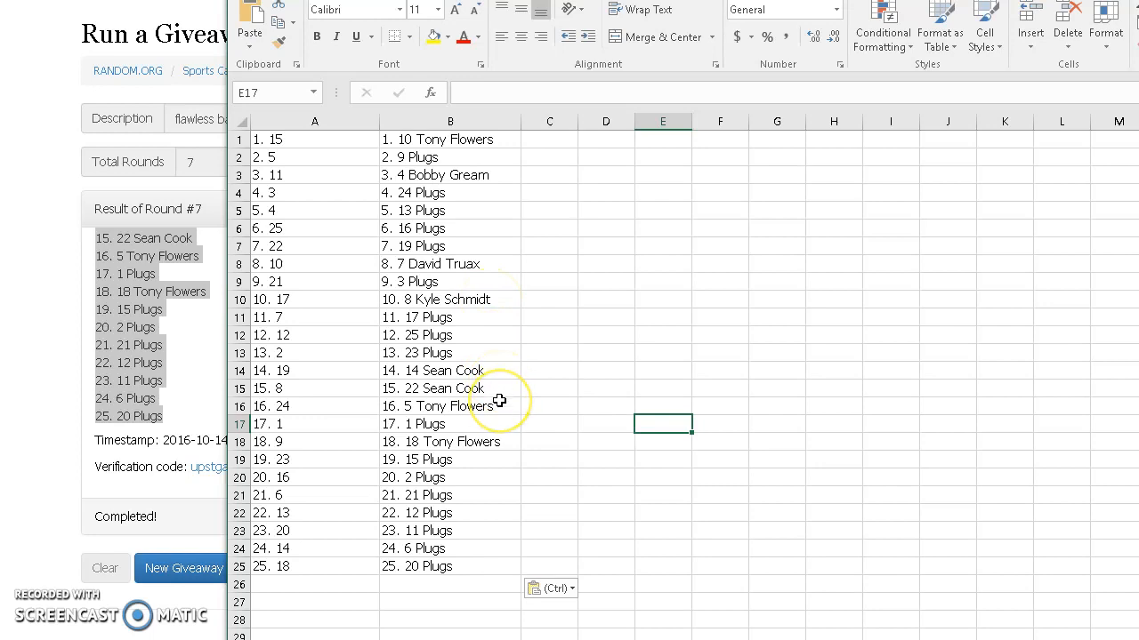
mouse_move(499, 438)
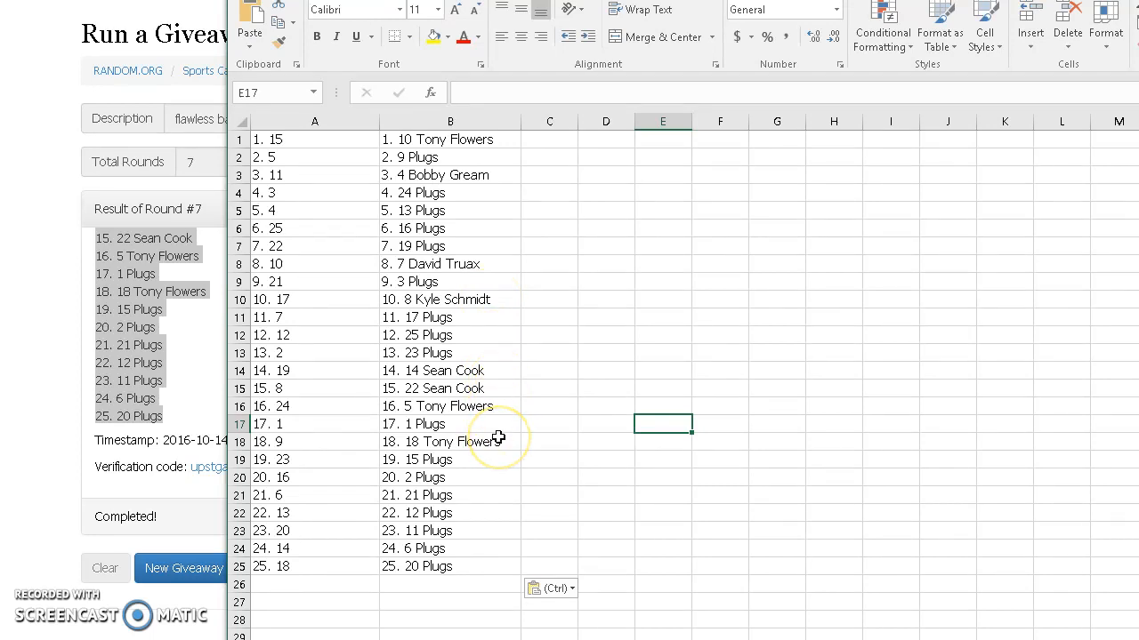